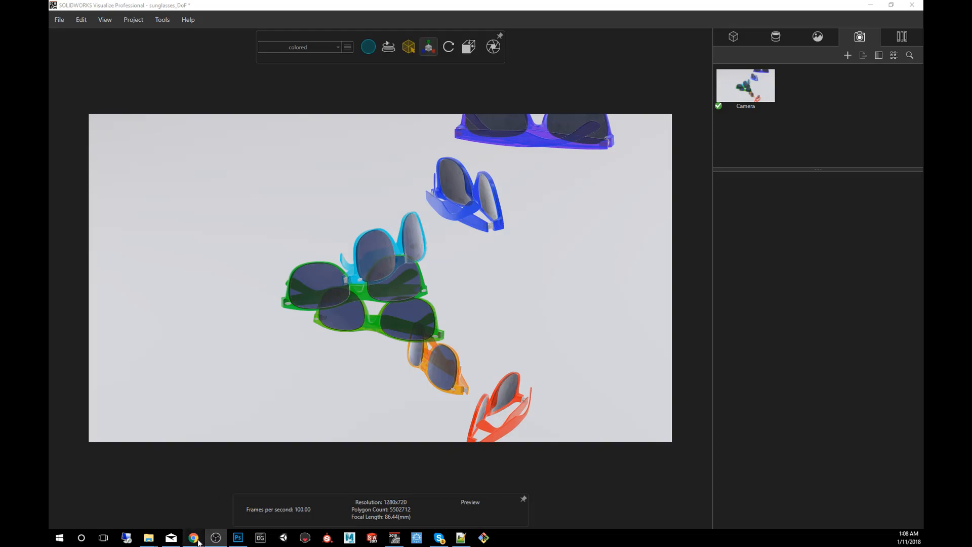
# Step: Orbit and move the camera in until the green and cyan sunglasses fill the frame
pyautogui.click(195, 538)
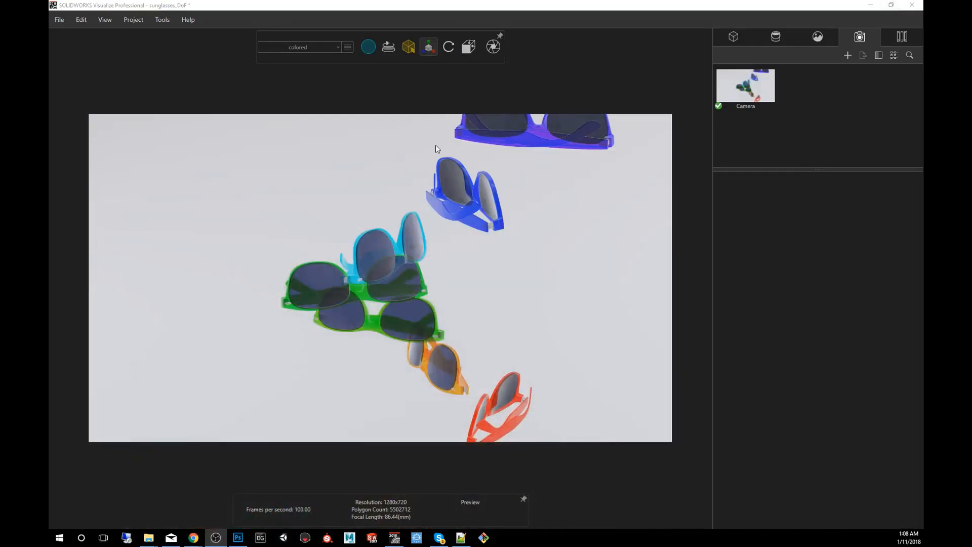
pyautogui.moveTo(434, 149); pyautogui.dragTo(307, 229)
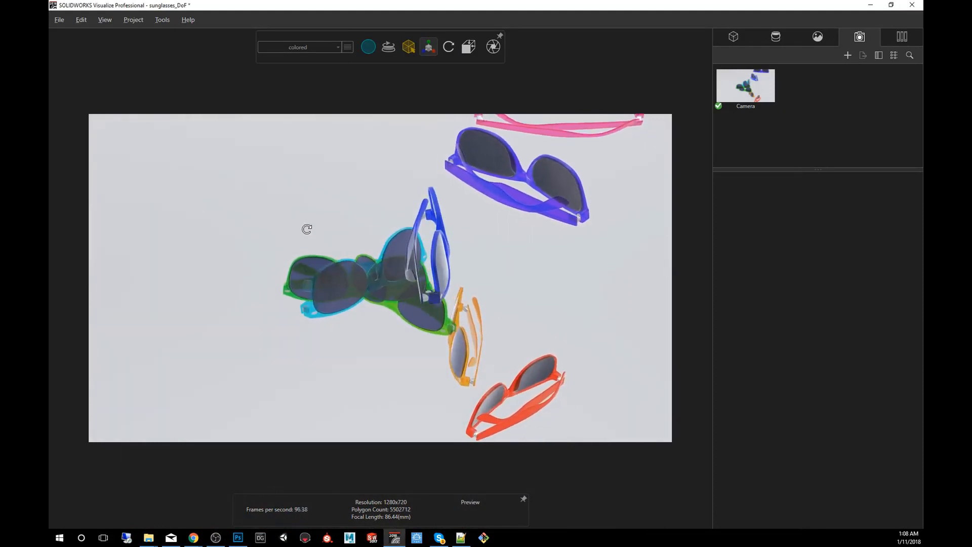
pyautogui.moveTo(305, 228); pyautogui.dragTo(362, 231)
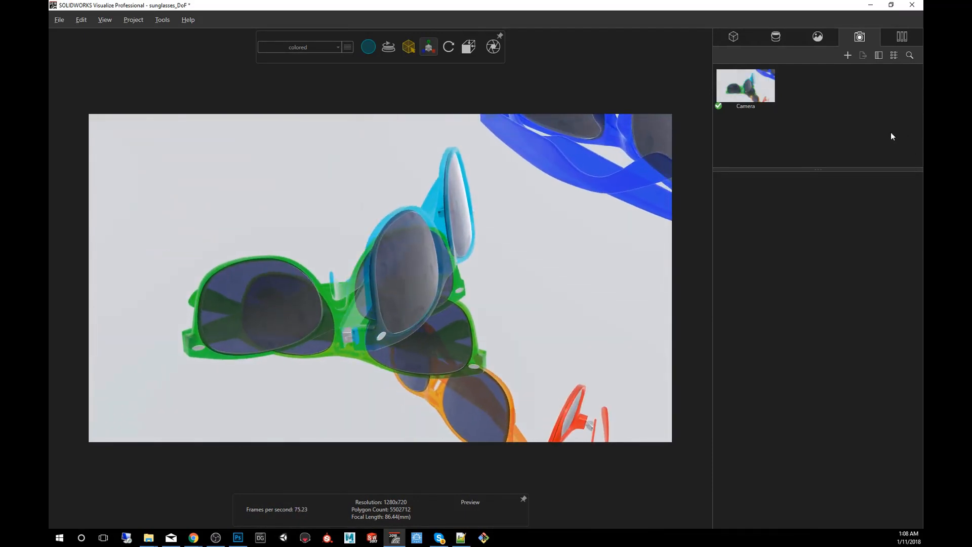
# Step: Switch to Fast ray-traced render mode and select the Camera thumbnail to show its properties
pyautogui.click(368, 47)
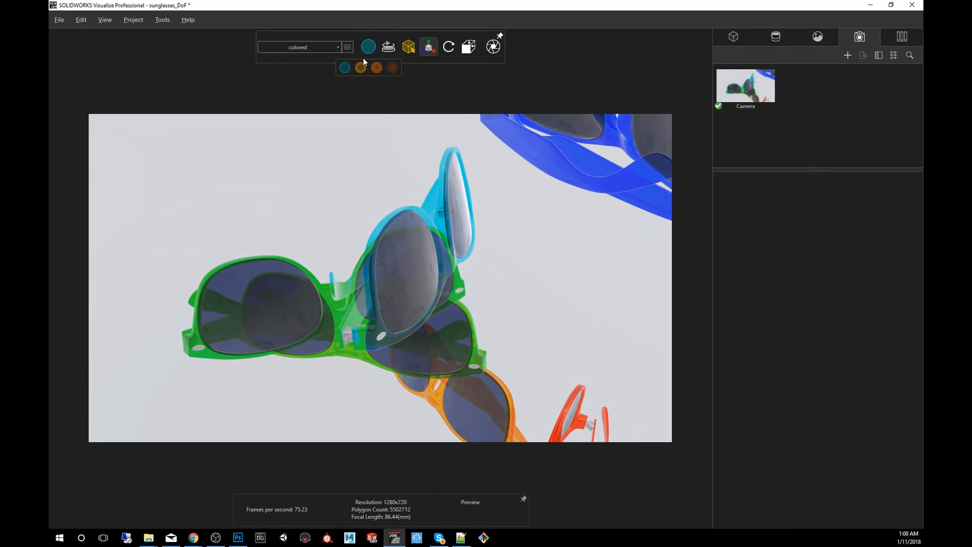
pyautogui.moveTo(360, 68)
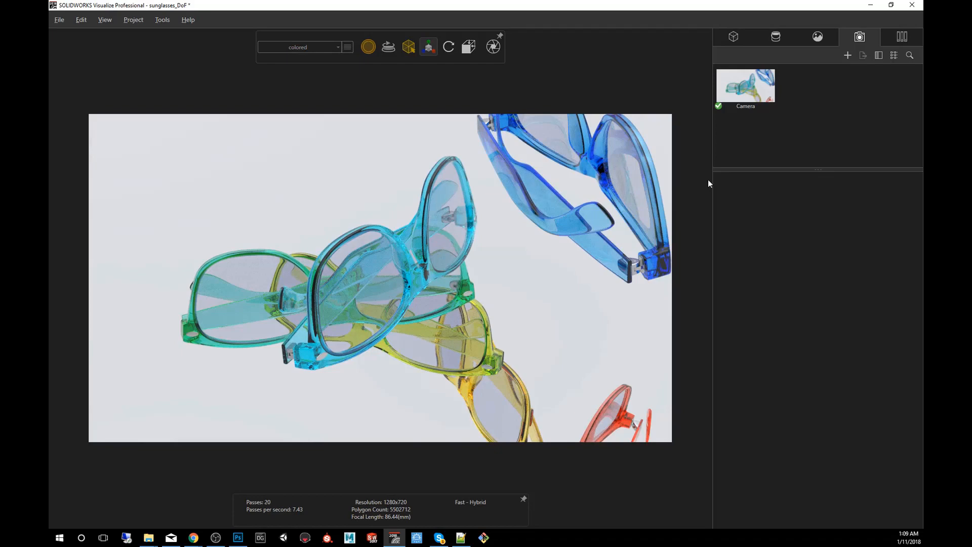
pyautogui.click(746, 85)
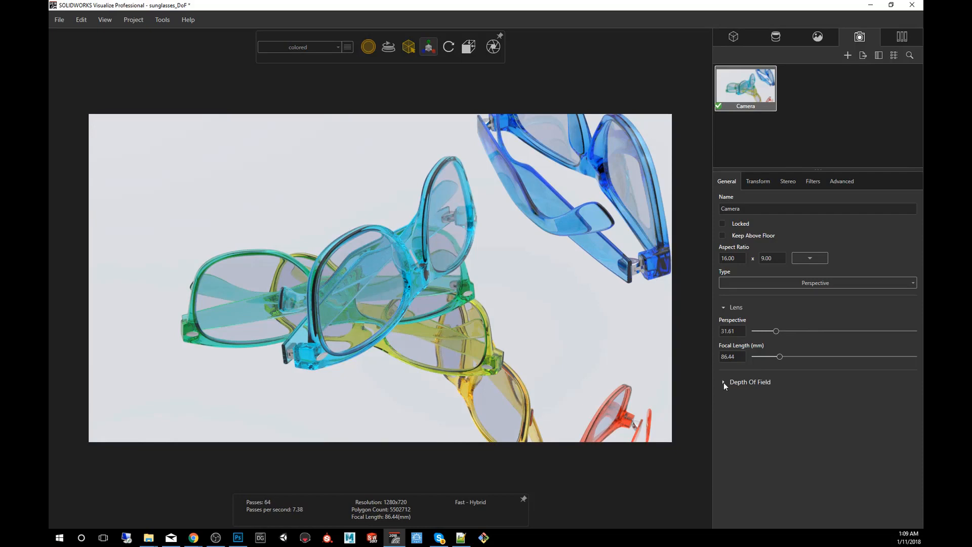
# Step: Enable Depth of Field in the camera's General settings
pyautogui.click(723, 382)
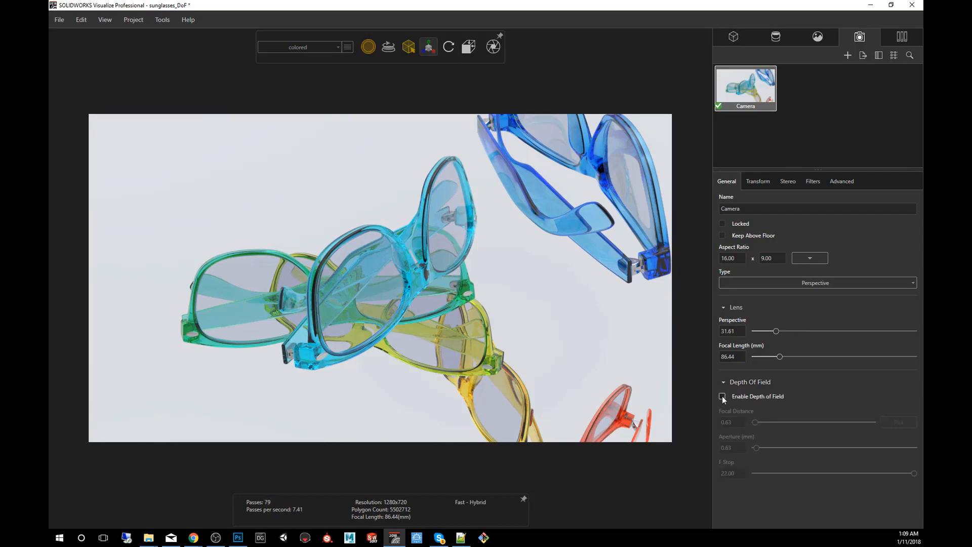
pyautogui.click(723, 396)
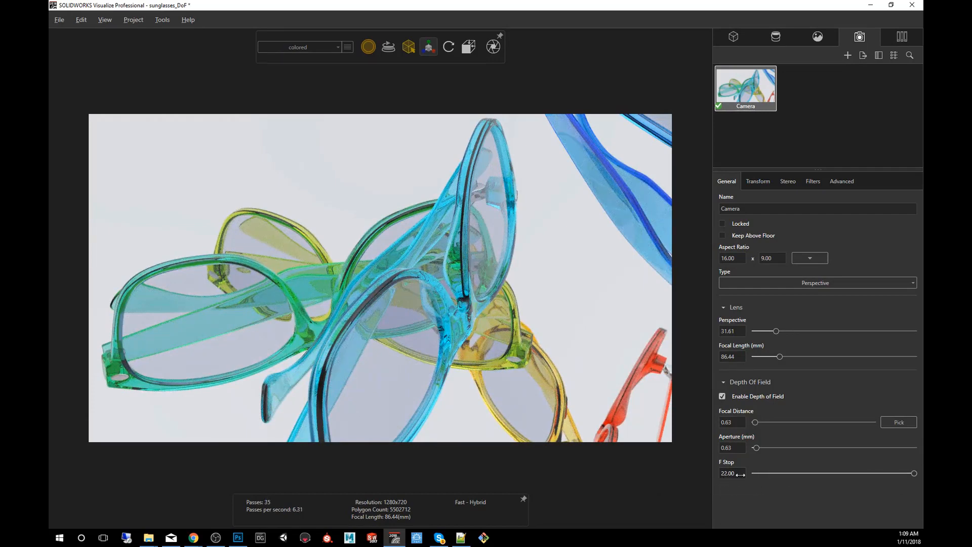
pyautogui.moveTo(914, 473)
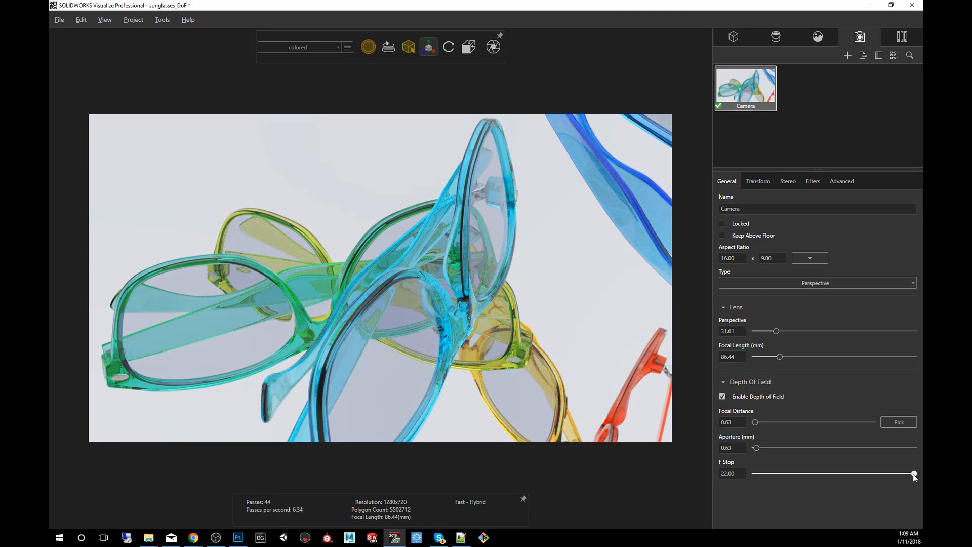
# Step: Lower the F Stop to 2.00 so the front cyan glasses stay sharp and the rest blur
pyautogui.moveTo(913, 473); pyautogui.dragTo(767, 473)
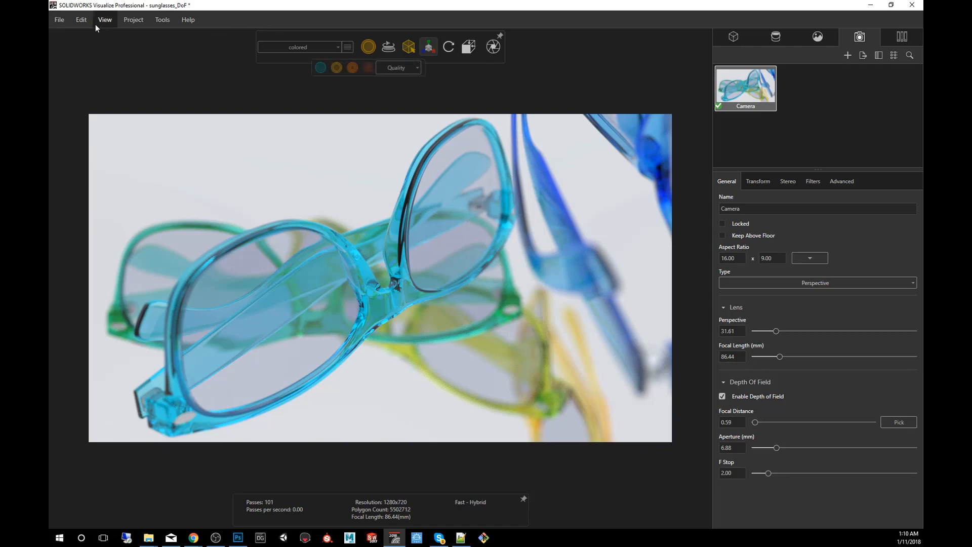
# Step: Show the animation timeline via View > Show Timeline and return F Stop to 22
pyautogui.click(104, 19)
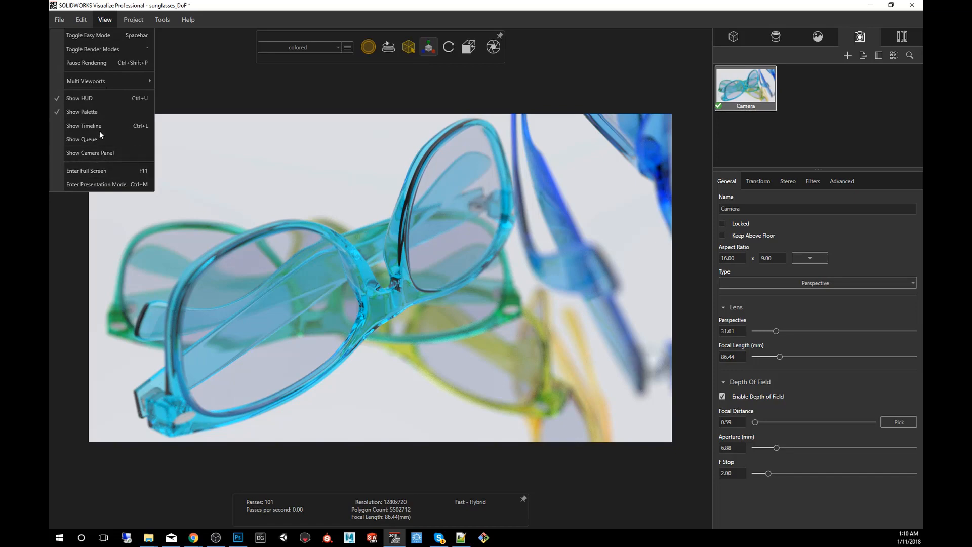
pyautogui.moveTo(84, 125)
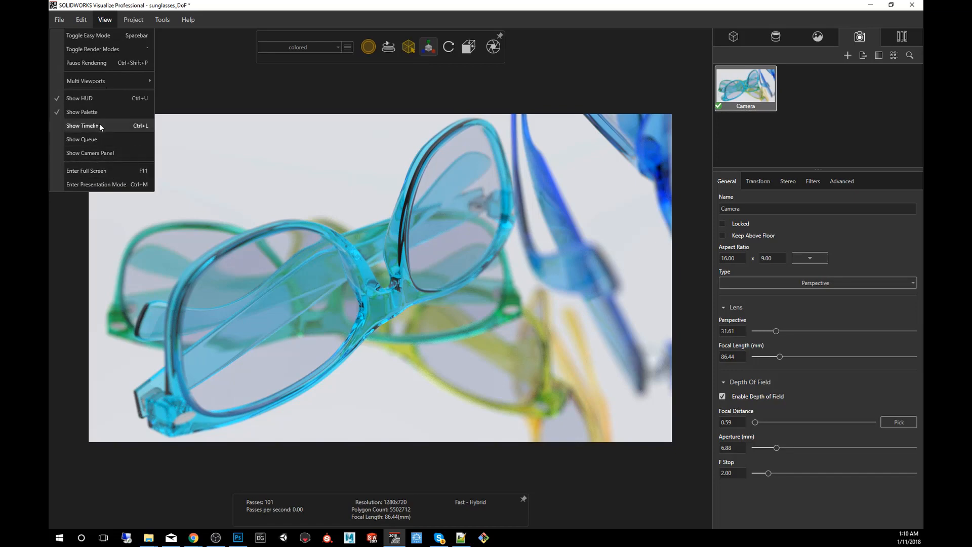
pyautogui.click(82, 126)
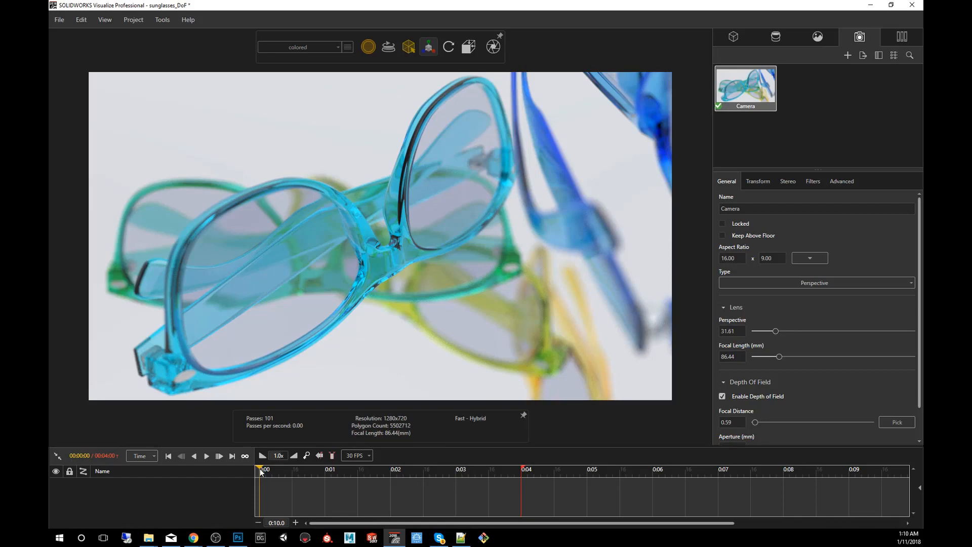
pyautogui.scroll(-3)
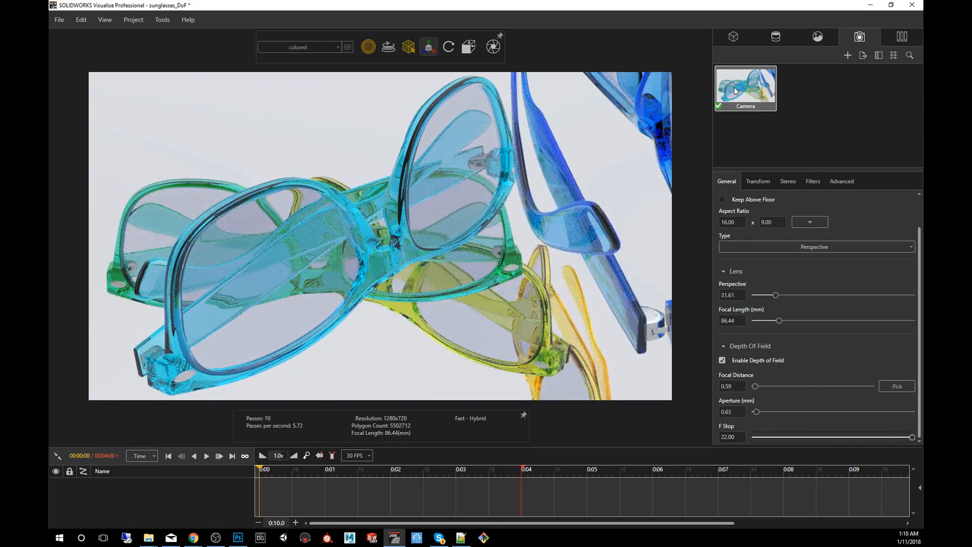
# Step: Add a camera keyframe at 0:04 with F Stop 1.20 and scrub the timeline to preview the blur
pyautogui.rightClick(745, 88)
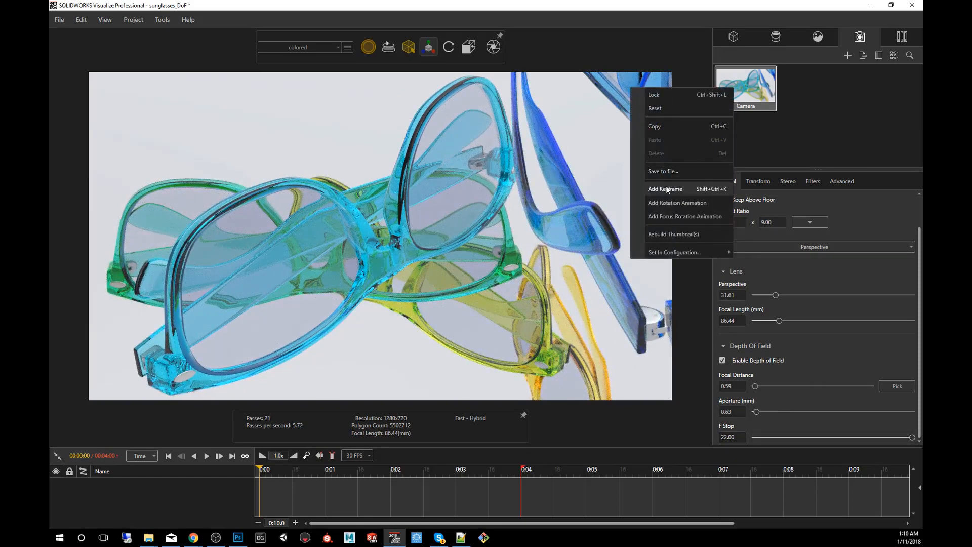
pyautogui.click(665, 189)
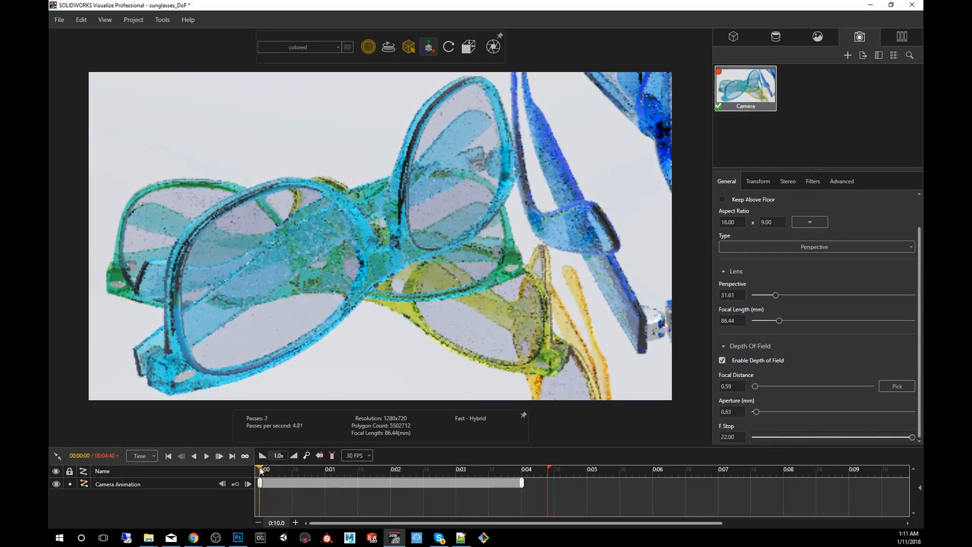
pyautogui.click(301, 469)
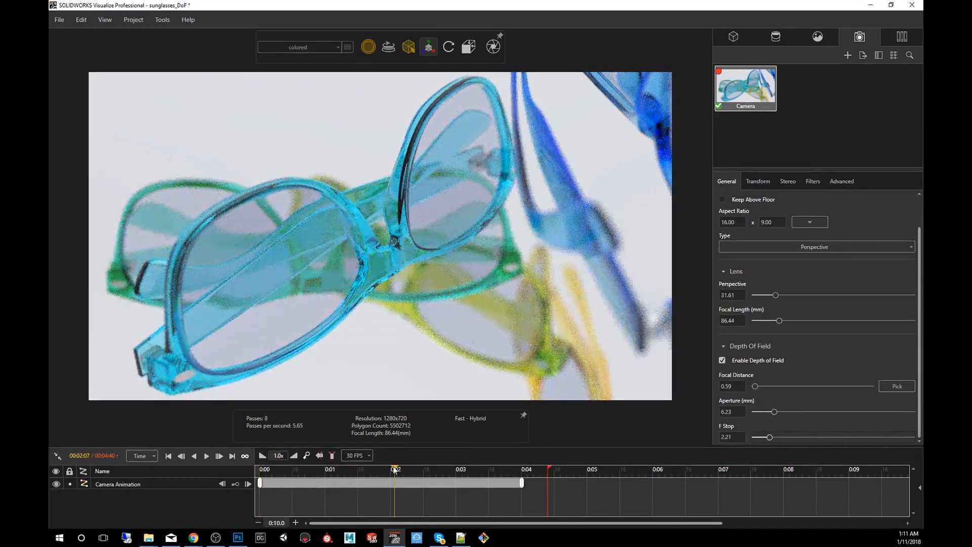
pyautogui.click(520, 469)
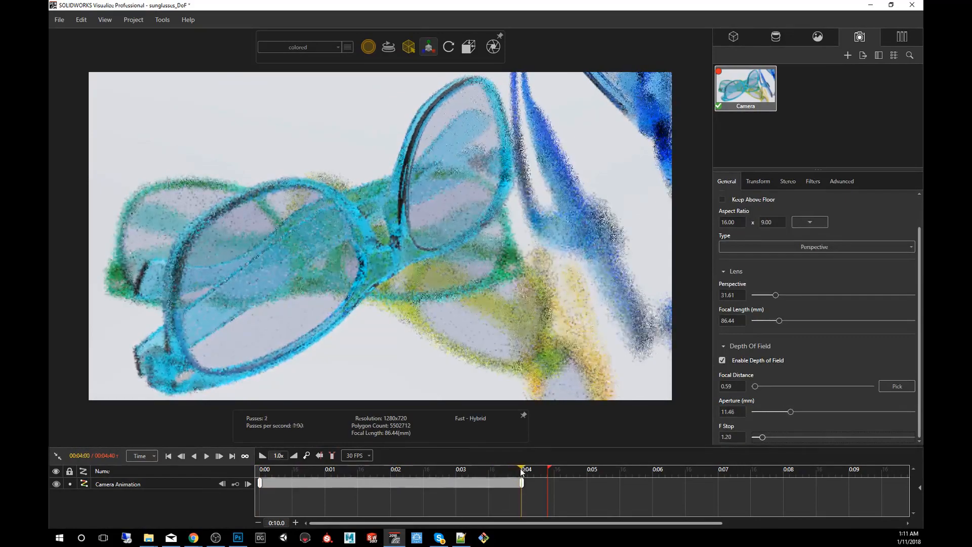